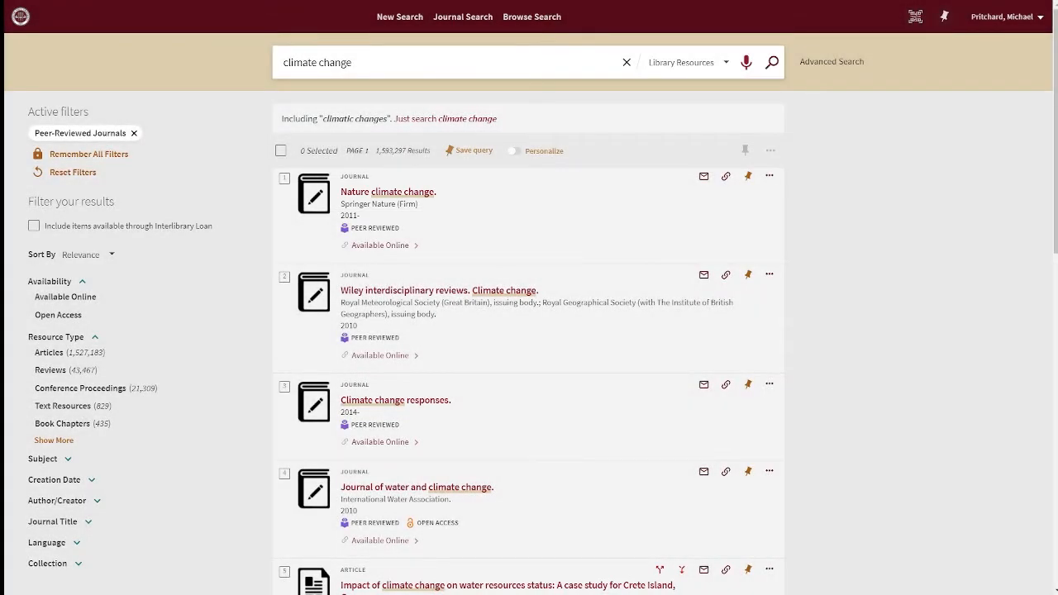
Step: Open the item record for the journal 'Nature climate change' from the results list
left_click(387, 192)
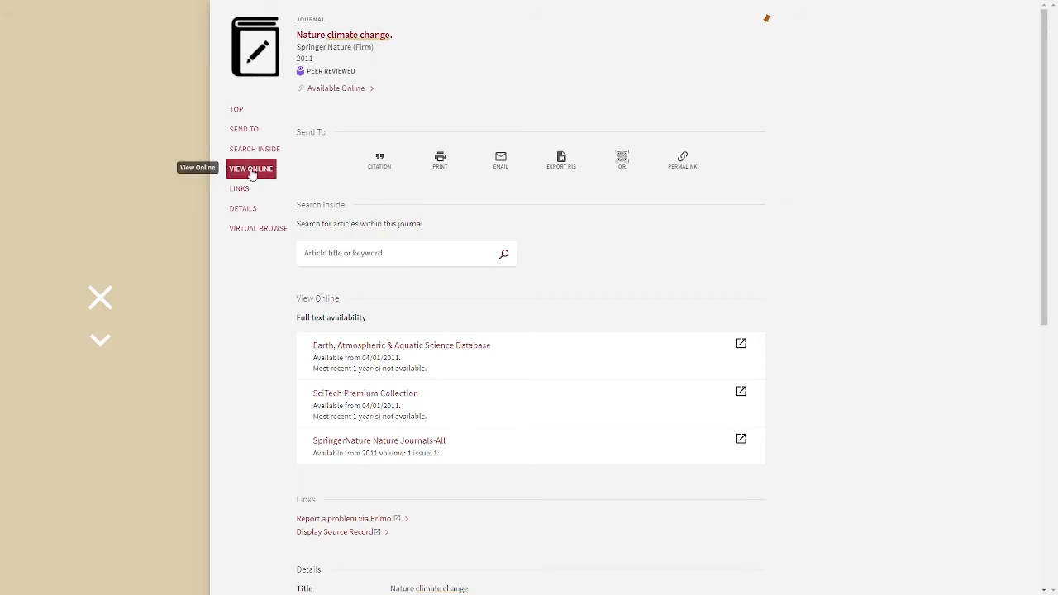
Step: Scroll the record to its Full text availability links (SciTech Premium, Springer Nature)
scroll("down", 3)
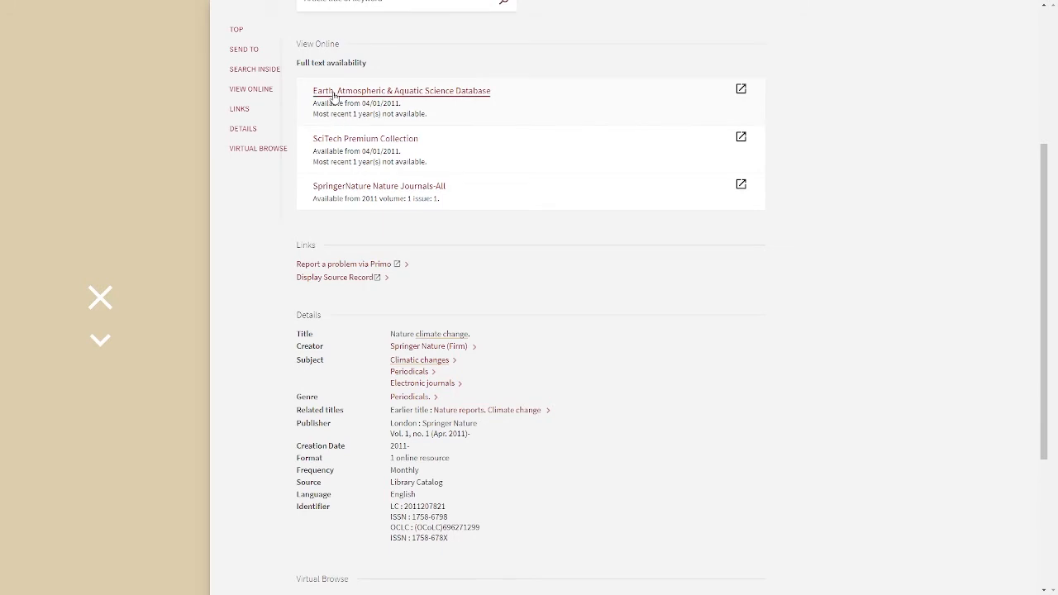